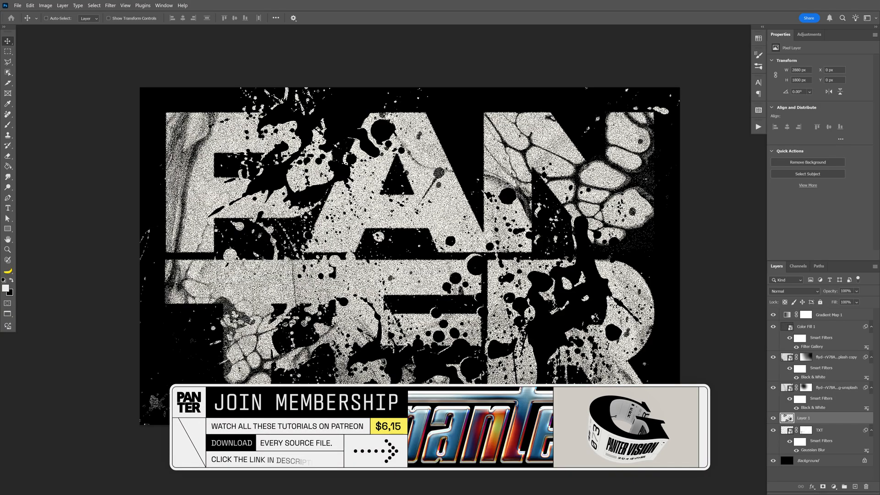
Step: Check the canvas in Image Size (2880 × 1800 px), then close the dialog
left_click(45, 5)
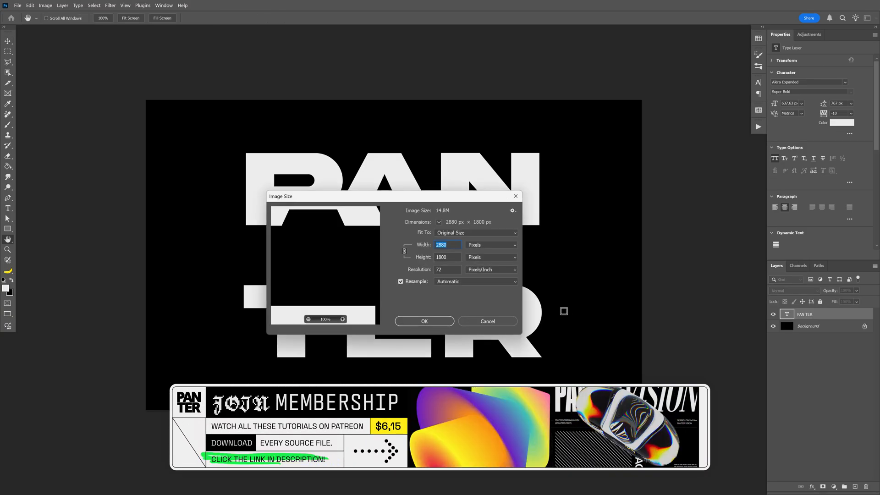
left_click(423, 321)
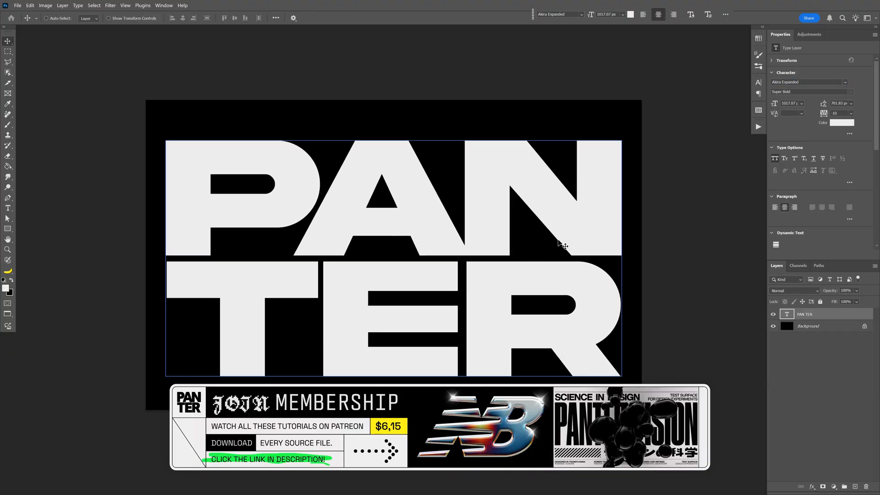
Step: Convert the PAN TER type layer to a smart object and add a layer named Splatter
right_click(820, 315)
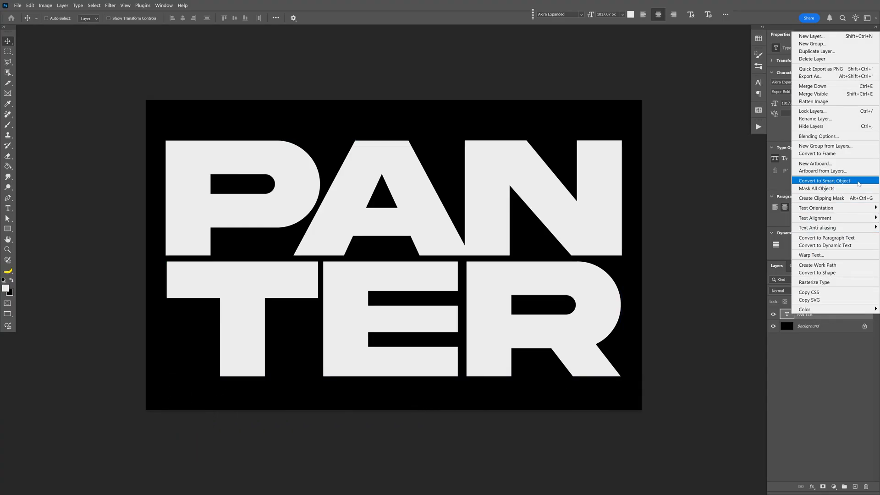
left_click(825, 181)
type("Split")
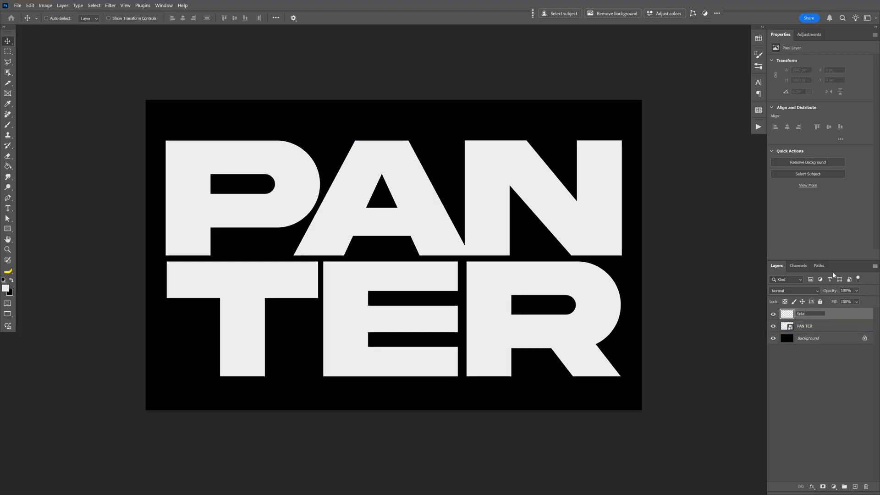
left_click(805, 326)
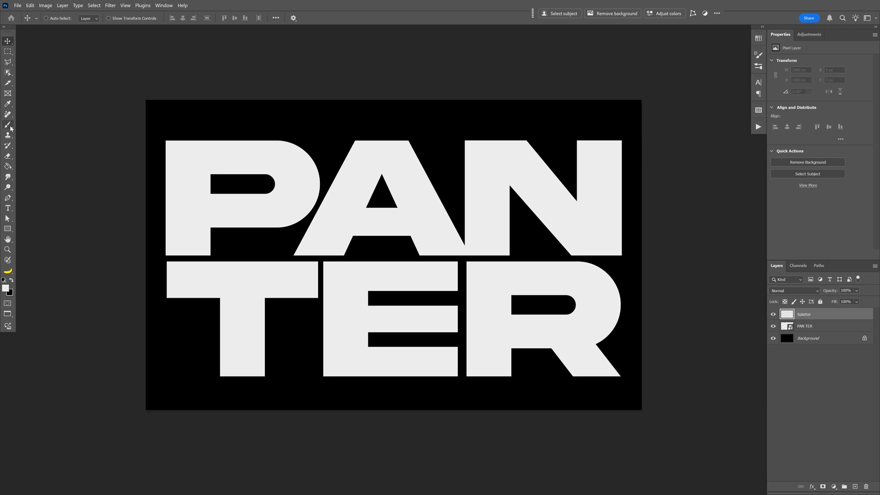
Step: Import the Resource Boy Splatter Brushes ABR file into the Brush tool presets
left_click(8, 125)
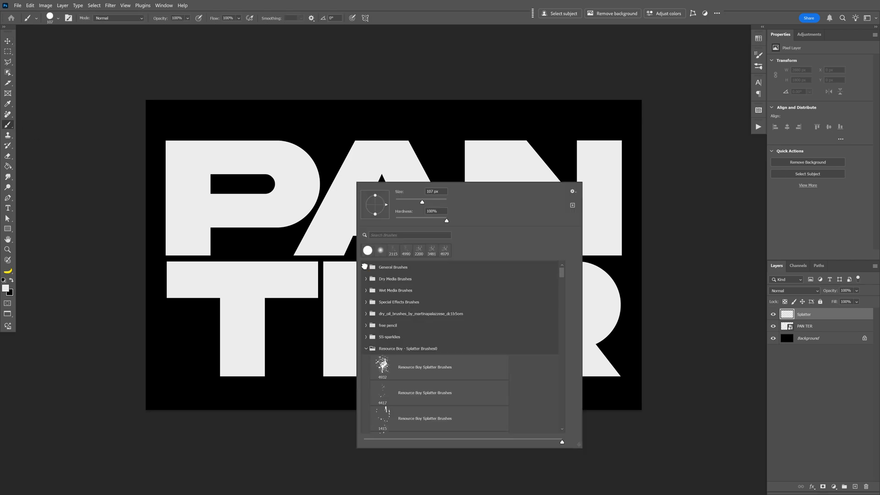
scroll("down", 3)
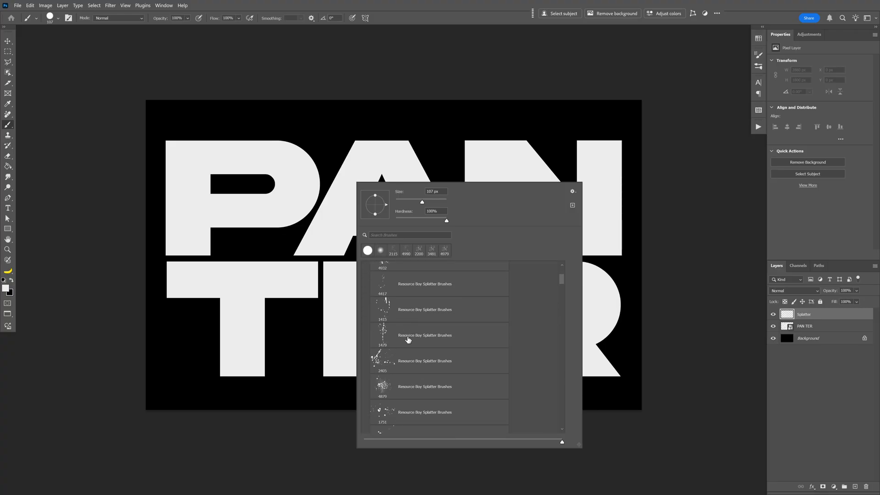
scroll("down", 3)
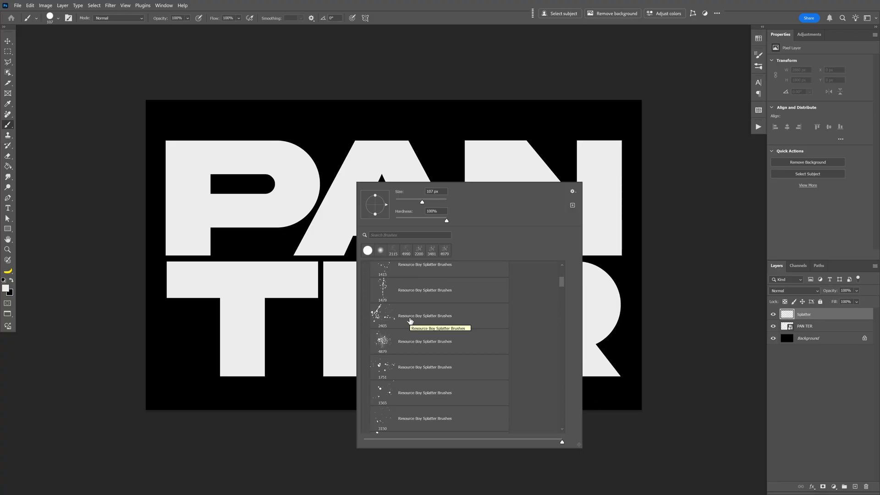
mouse_move(572, 205)
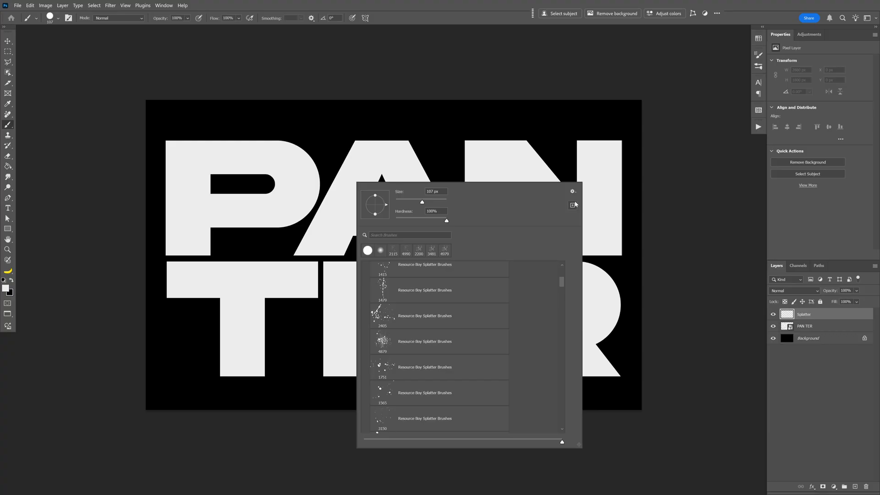
left_click(573, 192)
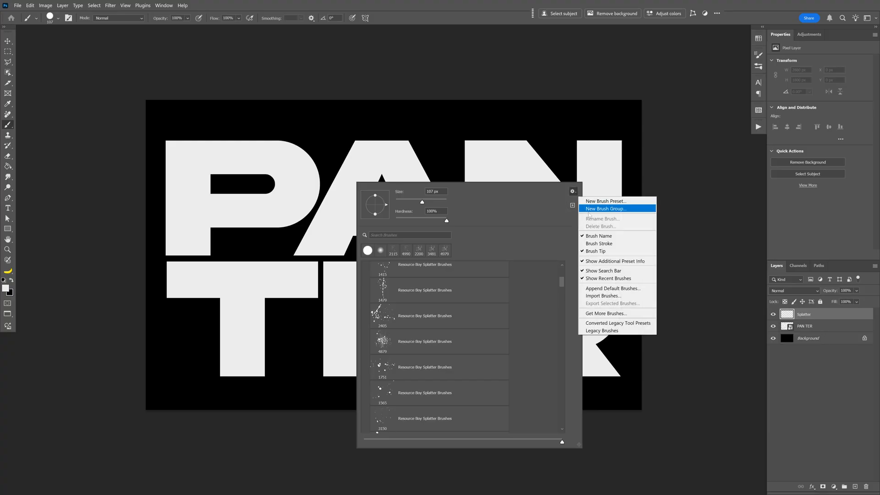
mouse_move(618, 295)
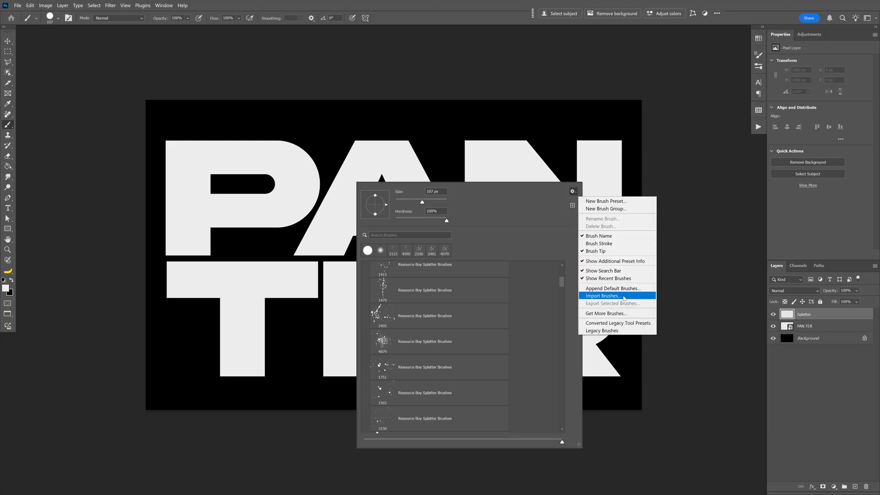
left_click(603, 296)
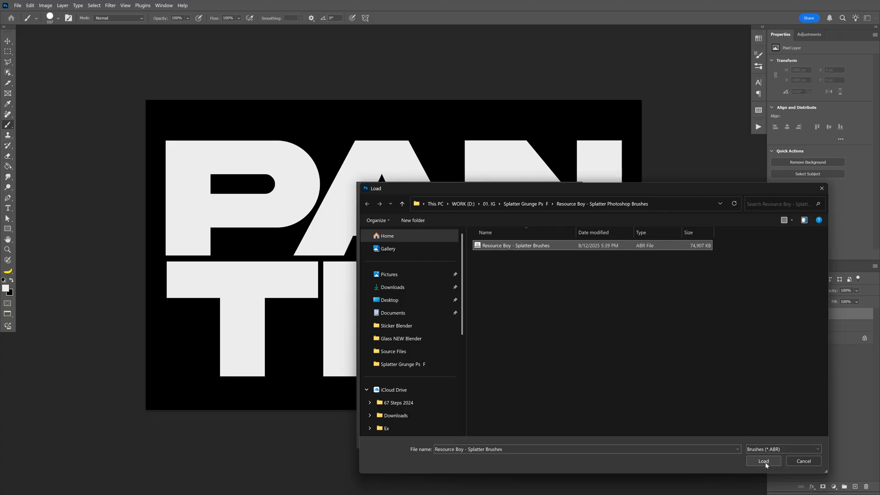
left_click(762, 461)
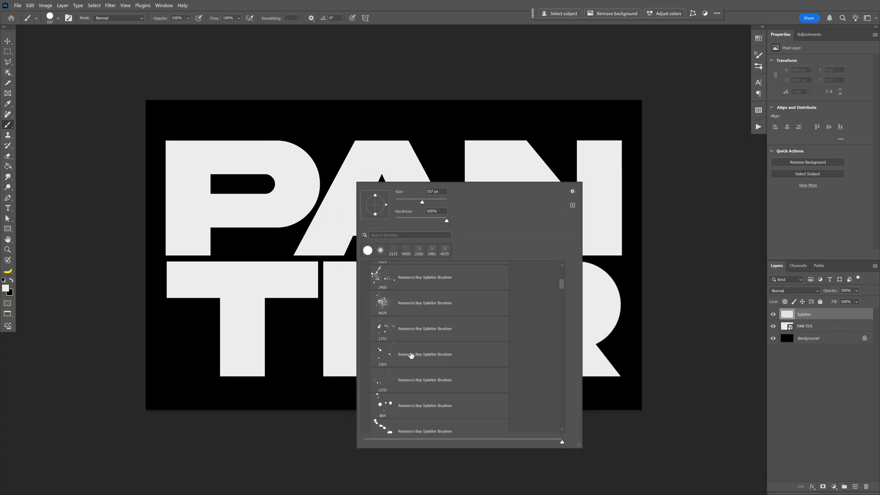
scroll("down", 3)
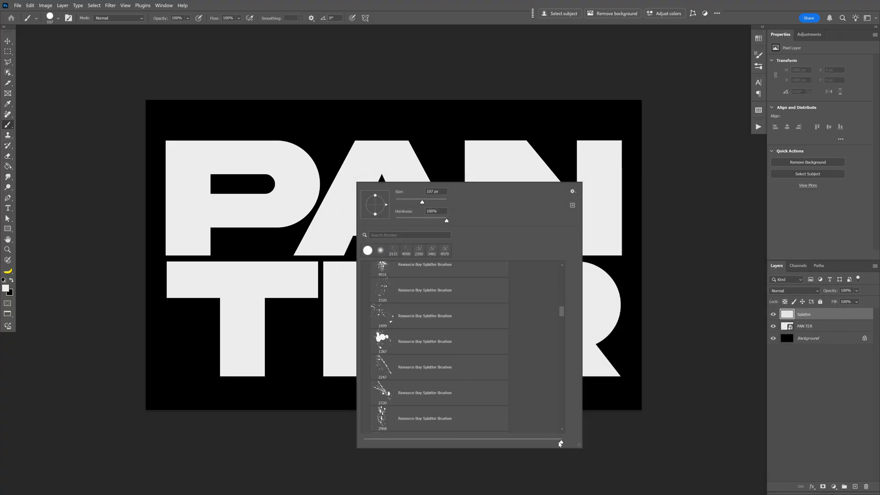
scroll("down", 3)
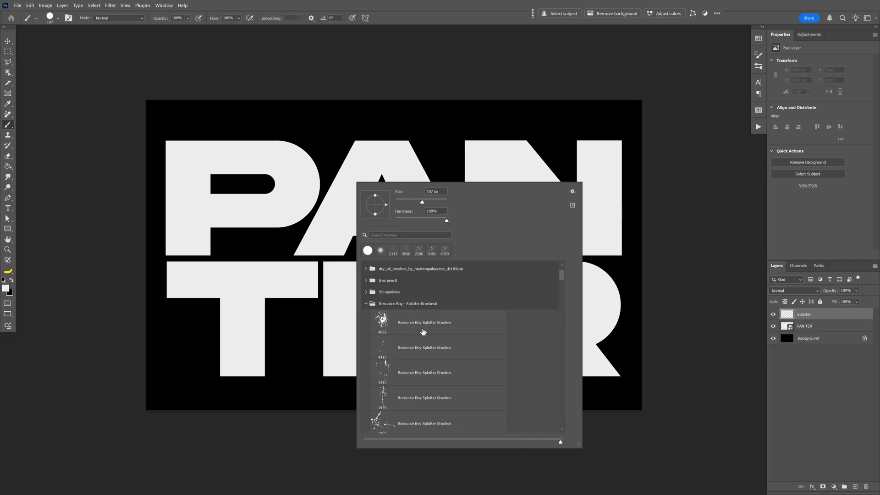
Step: Stamp several Resource Boy splatter brushes across the PAN TER letters on the Splatter layer
left_click(438, 323)
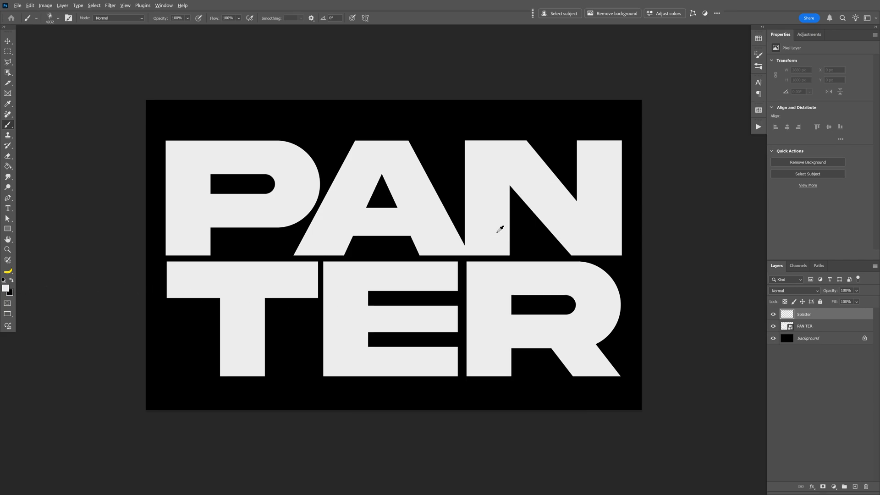
mouse_move(506, 225)
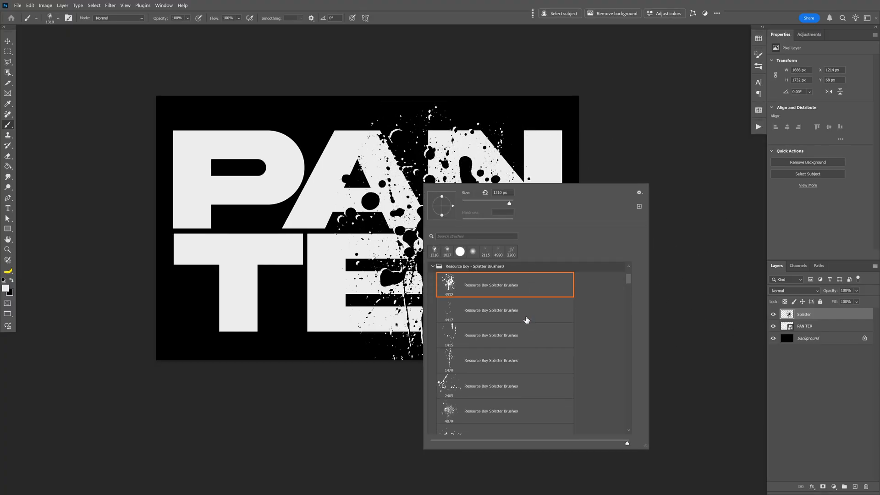
left_click(504, 347)
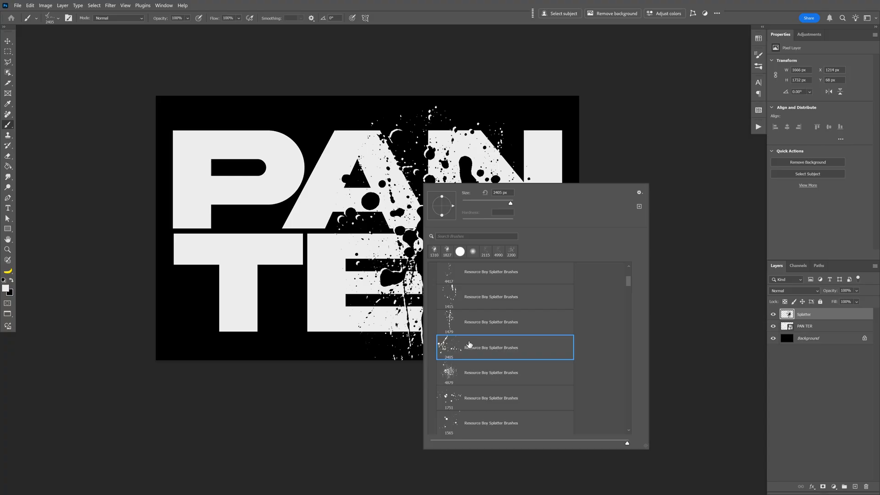
left_click(504, 347)
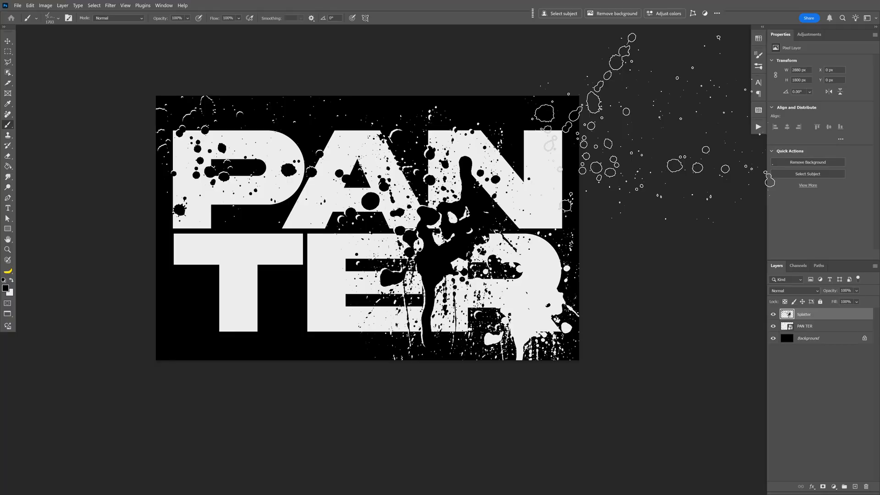
left_click(8, 40)
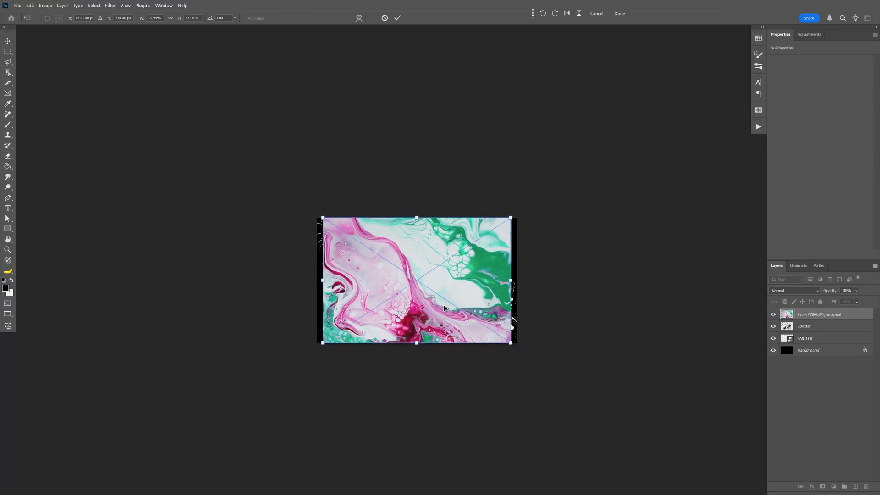
Step: Scale the placed fluid photo to cover the canvas and set its blend mode to Darker Color
left_click_drag(416, 343, 410, 414)
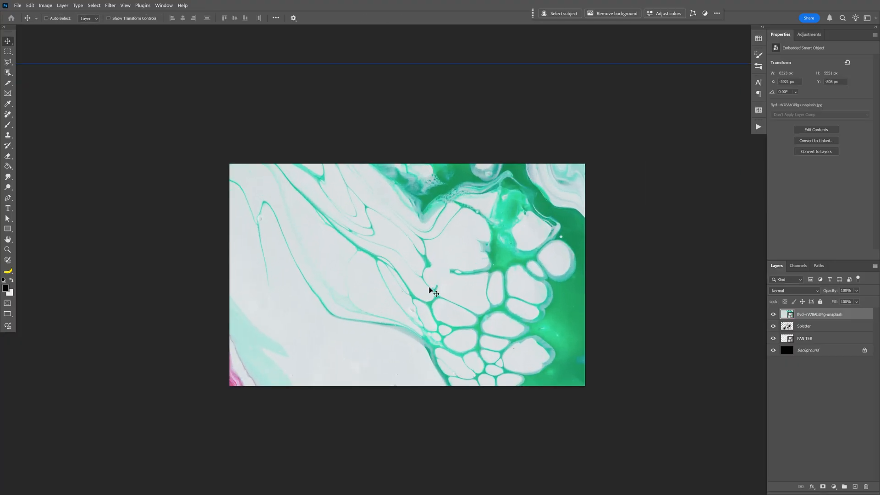
left_click(793, 291)
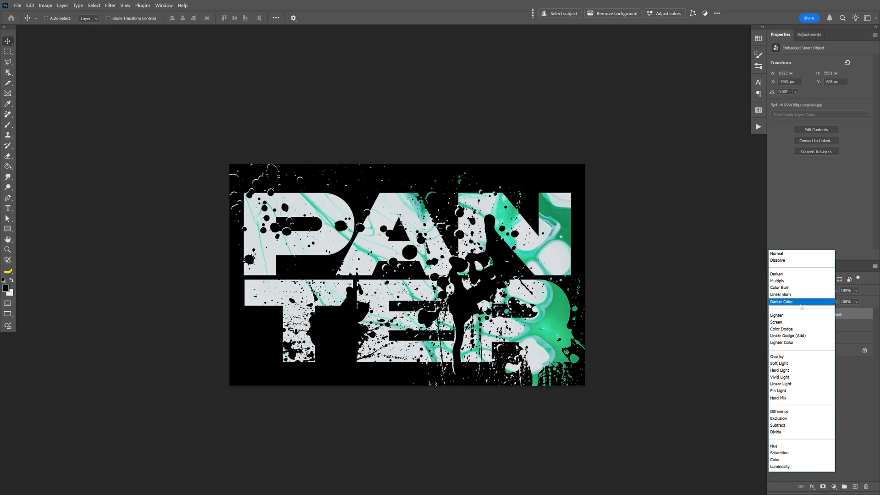
left_click(781, 302)
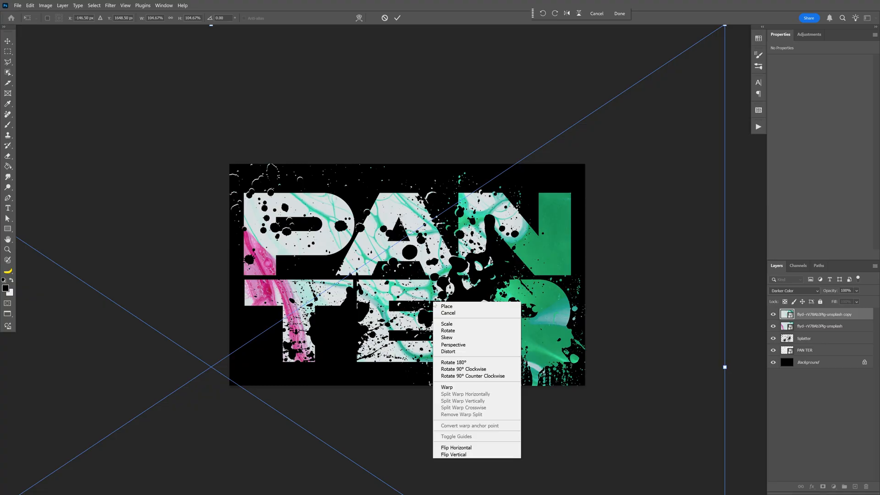
mouse_move(455, 447)
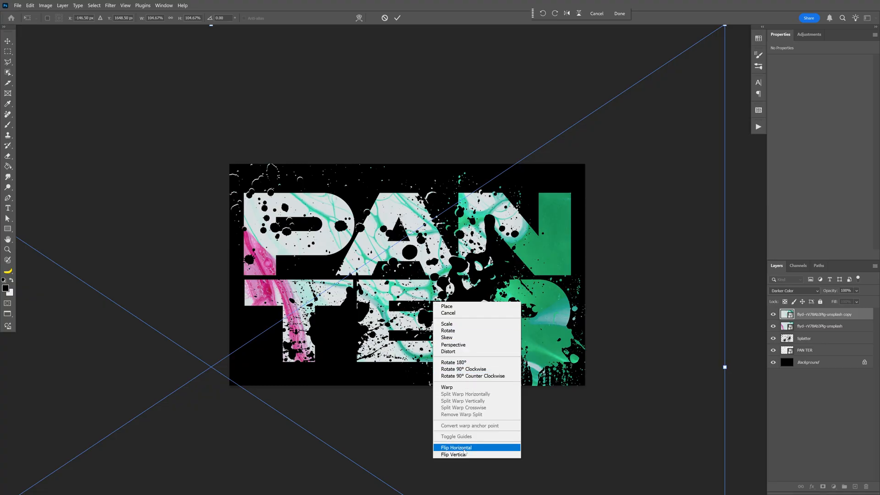
Step: Flip the duplicated fluid texture horizontally and drag it across the PAN TER letters
left_click(457, 447)
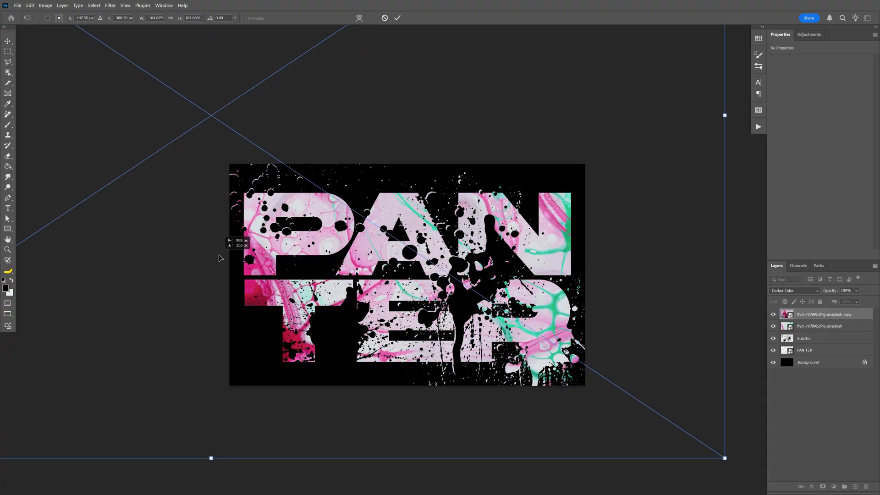
left_click_drag(724, 458, 632, 414)
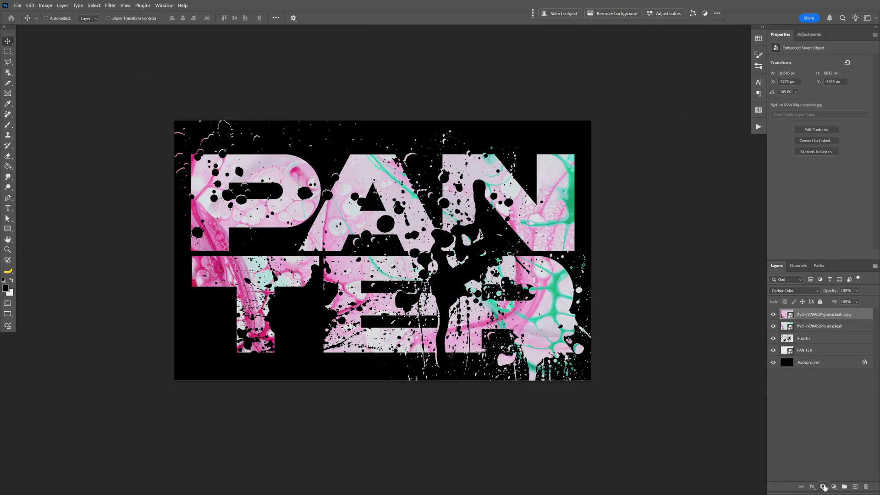
Step: Add a mask to the texture copy and paint it with a Soft Round brush
left_click(825, 486)
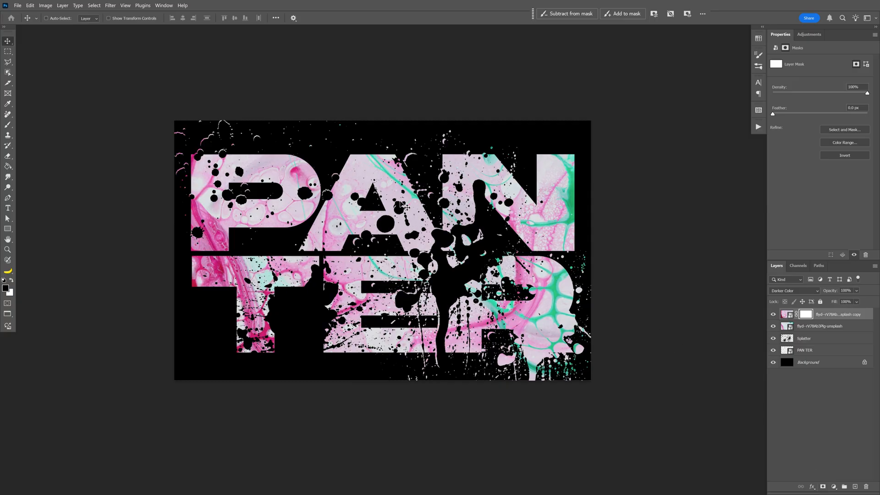
left_click(8, 83)
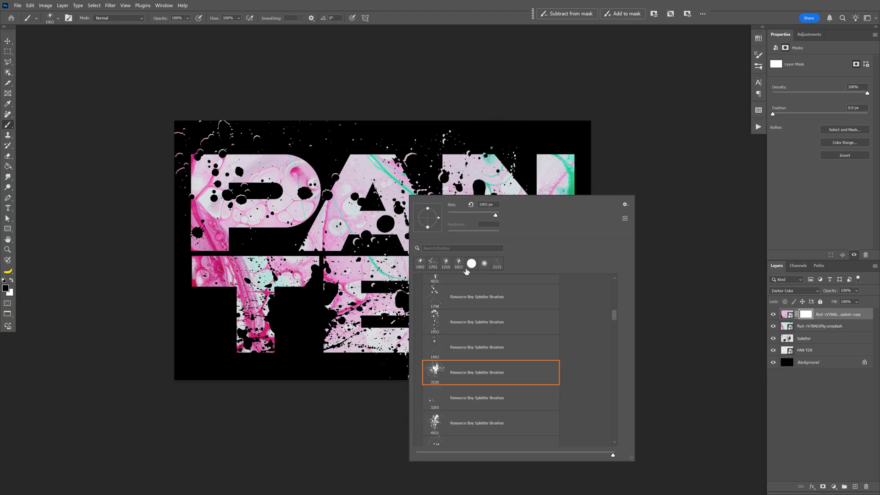
left_click(484, 264)
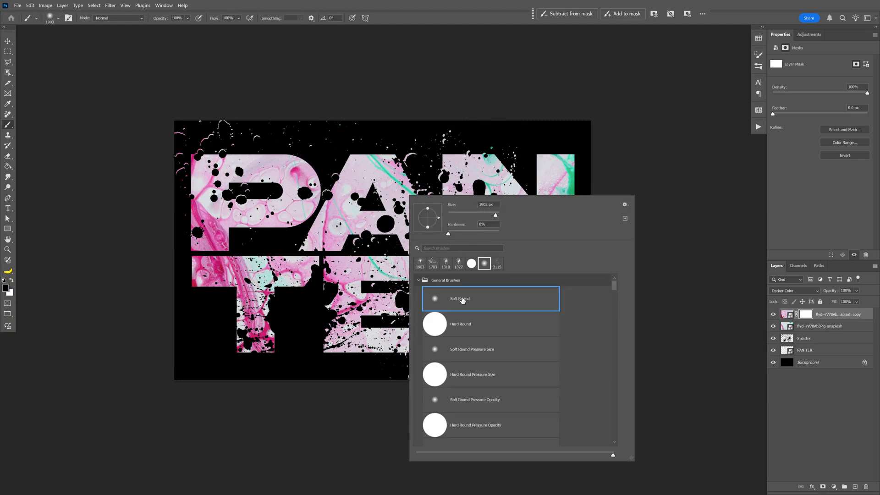
mouse_move(463, 298)
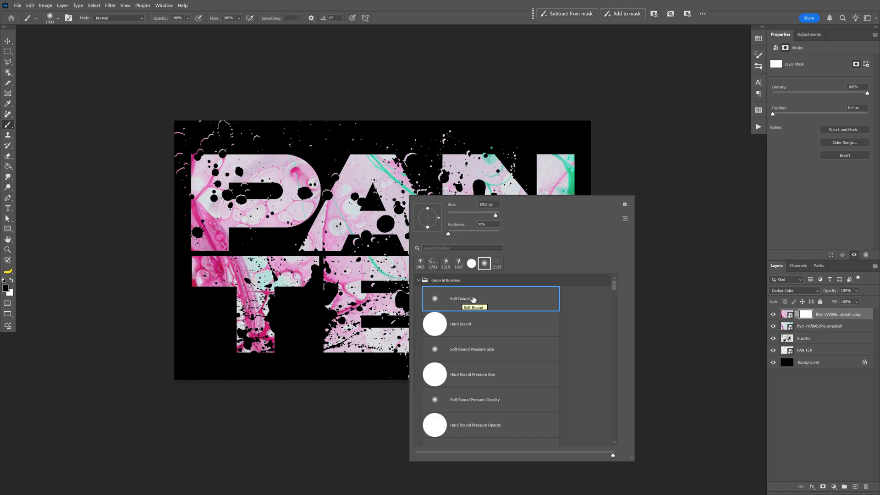
left_click(460, 298)
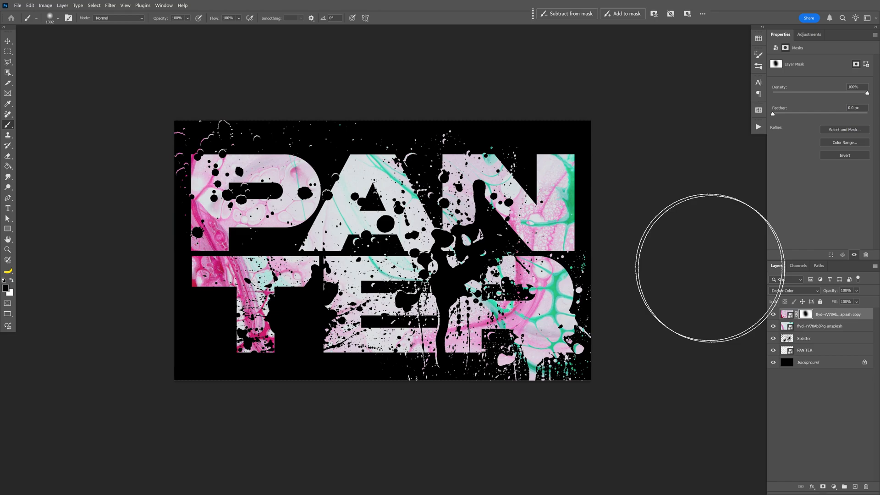
left_click(825, 326)
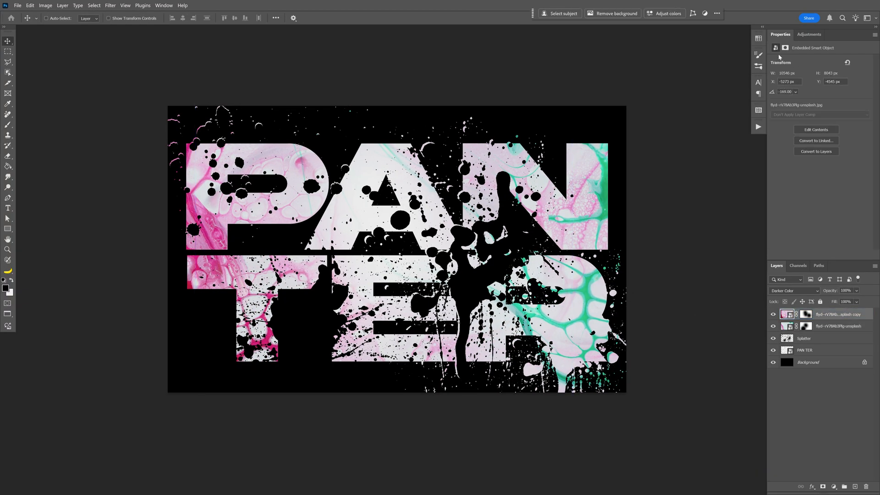
left_click(809, 34)
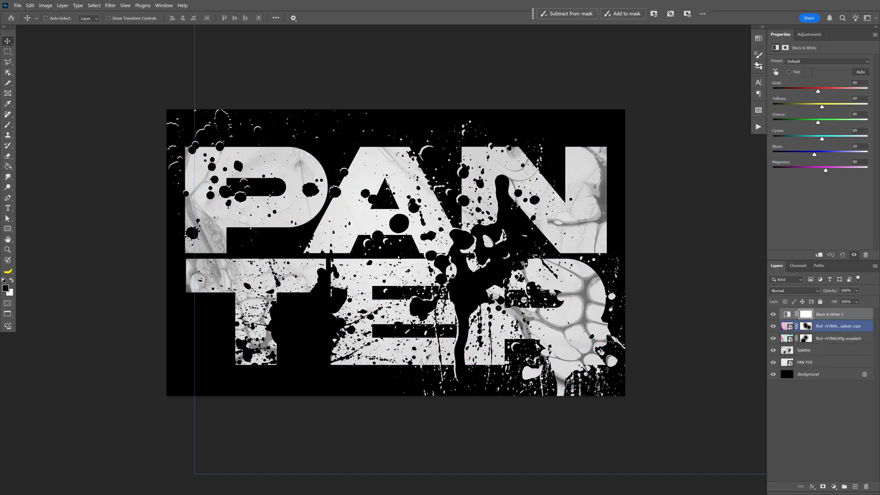
Step: Add a Gradient Map adjustment and change a gradient stop to bright green
left_click(809, 35)
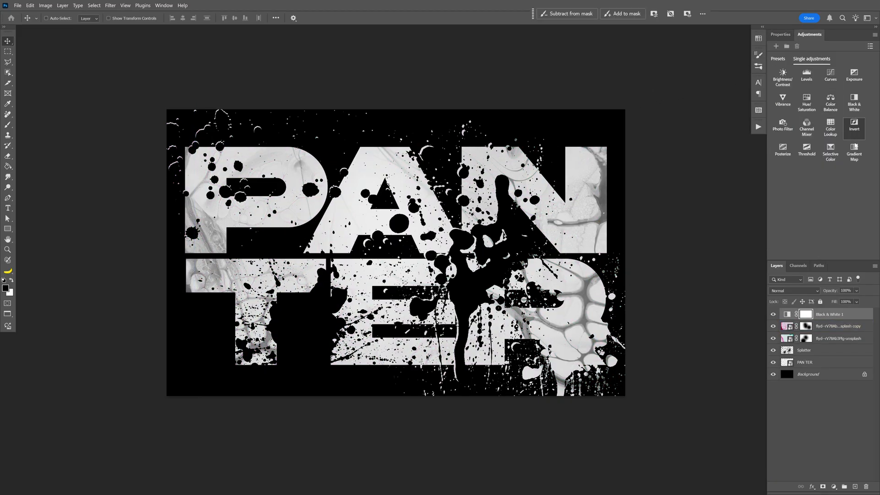
left_click(854, 148)
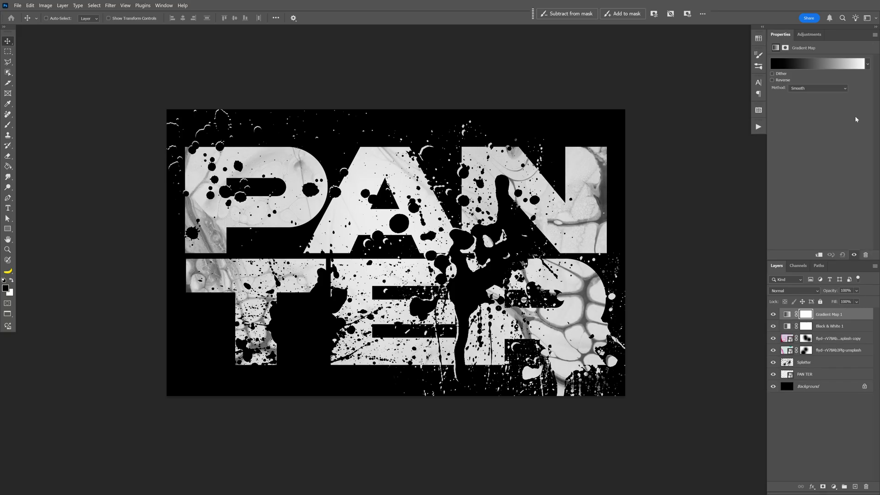
mouse_move(792, 129)
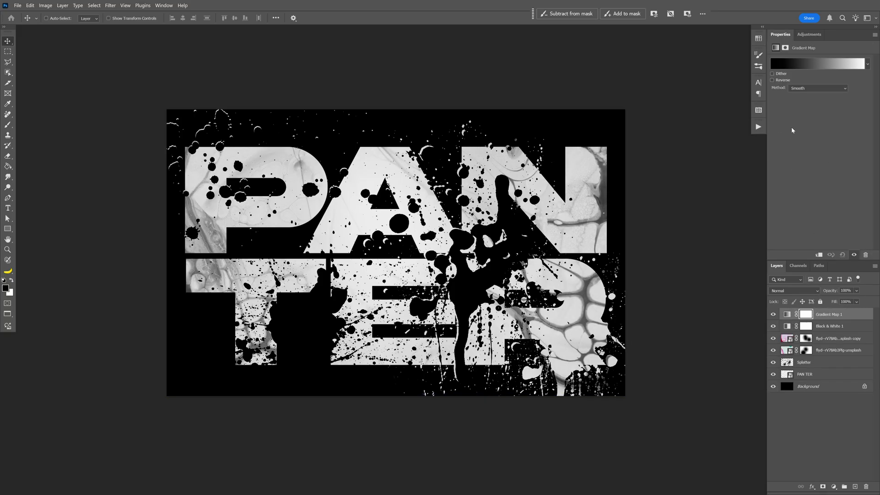
left_click(818, 63)
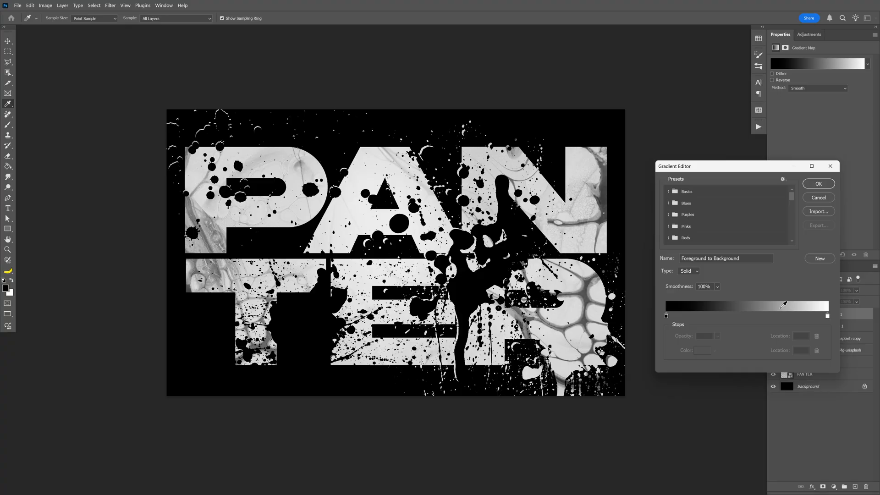
double_click(666, 316)
type("5ce113")
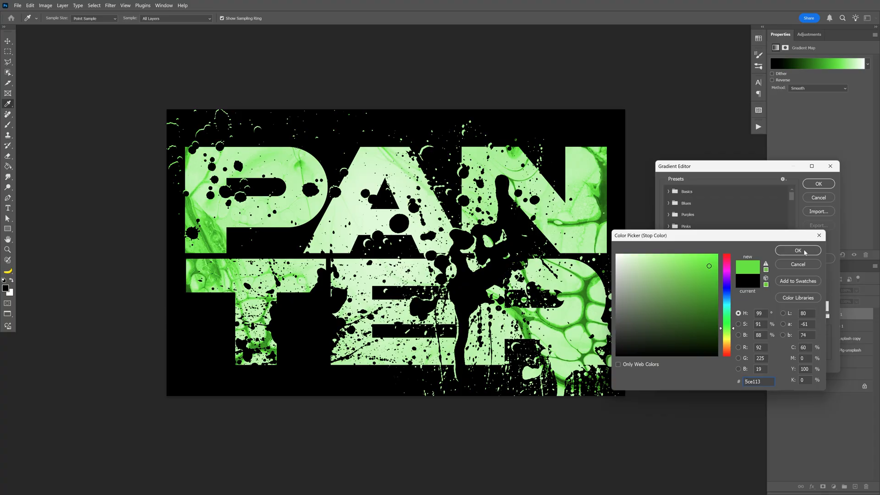
left_click(798, 250)
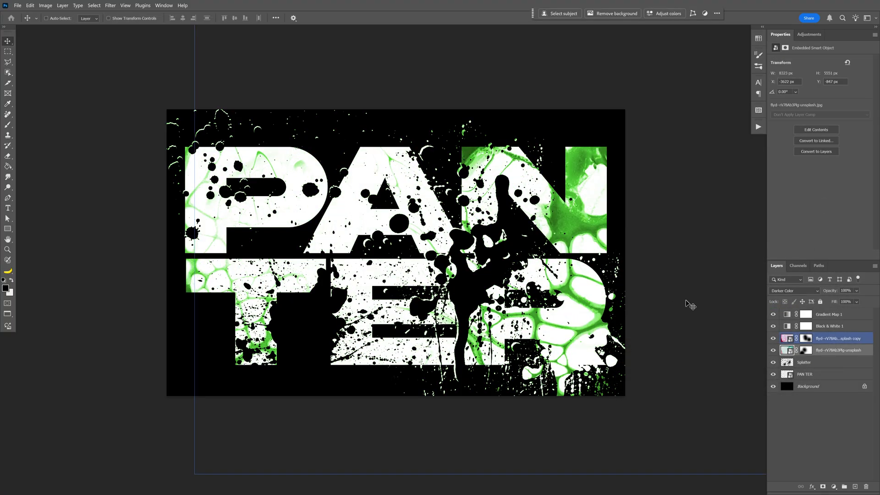
Step: Add a gray Solid Color fill layer and convert it to a smart object for Filter Gallery
left_click(804, 375)
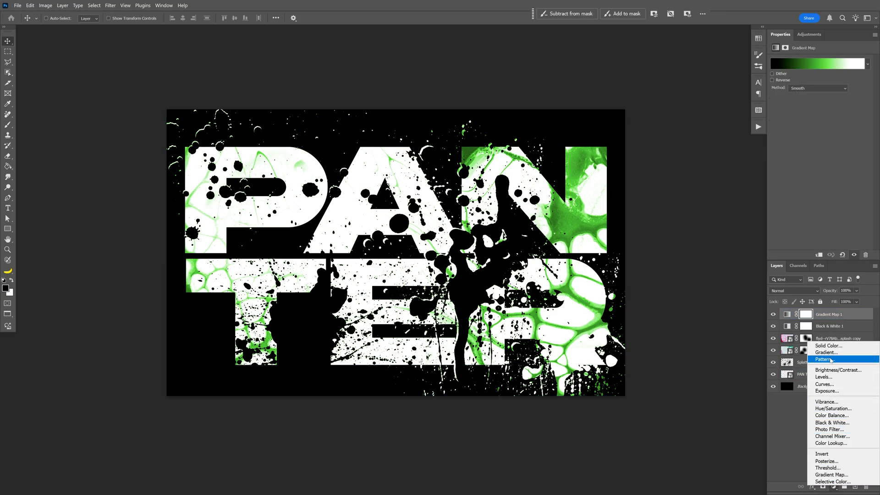
left_click(828, 346)
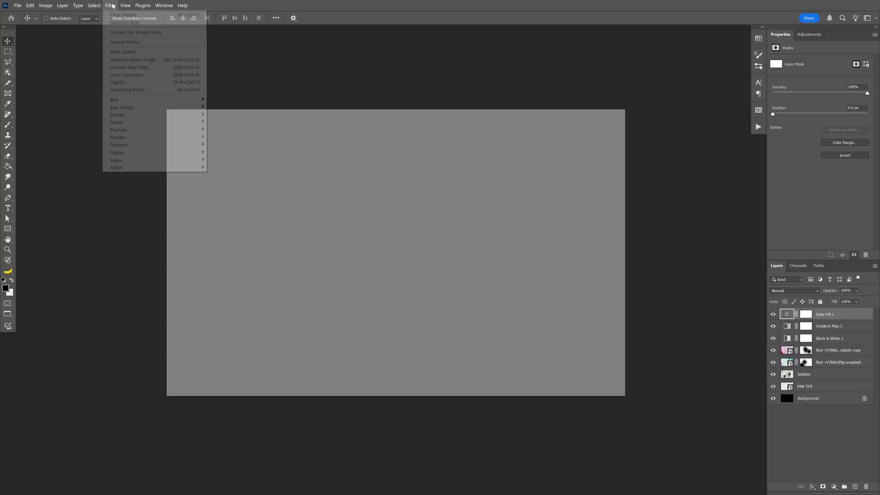
mouse_move(123, 51)
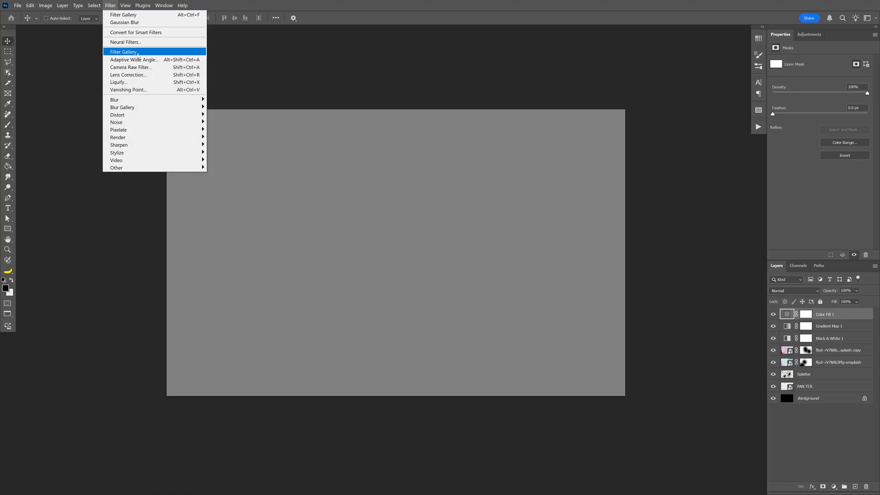
left_click(124, 51)
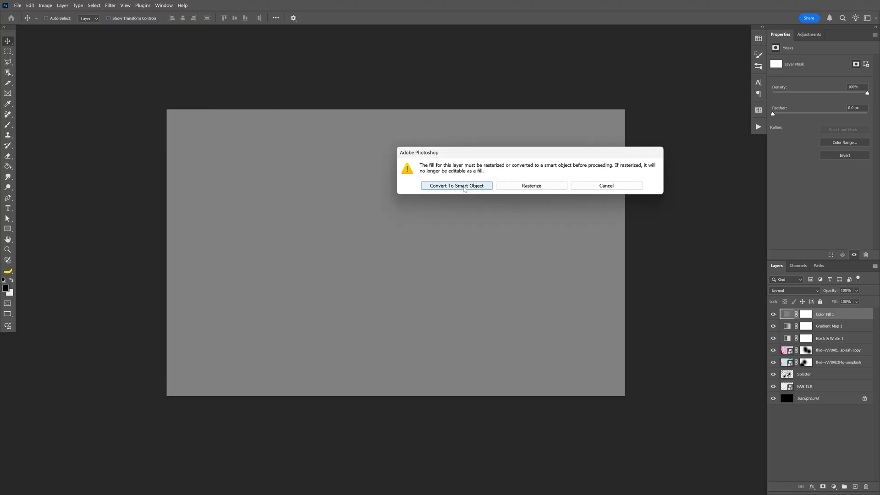
left_click(456, 186)
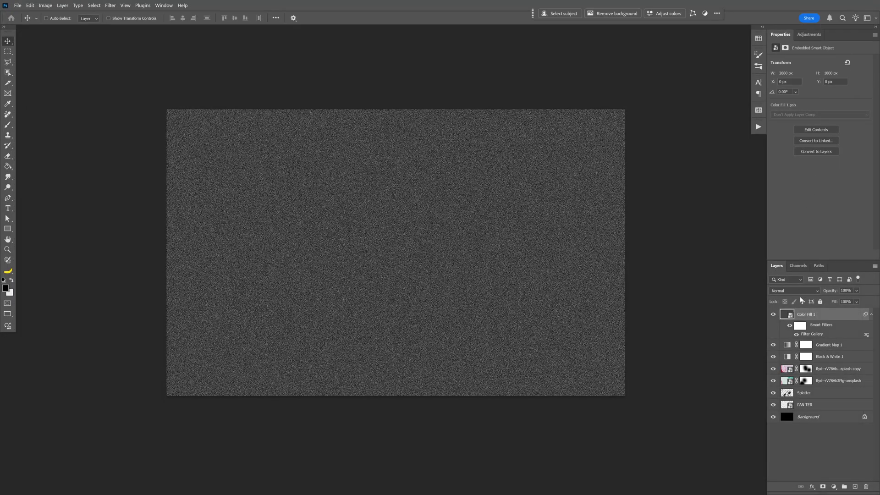
Step: Set the Color Fill 1 grain layer's blend mode to Hard Mix
left_click(792, 291)
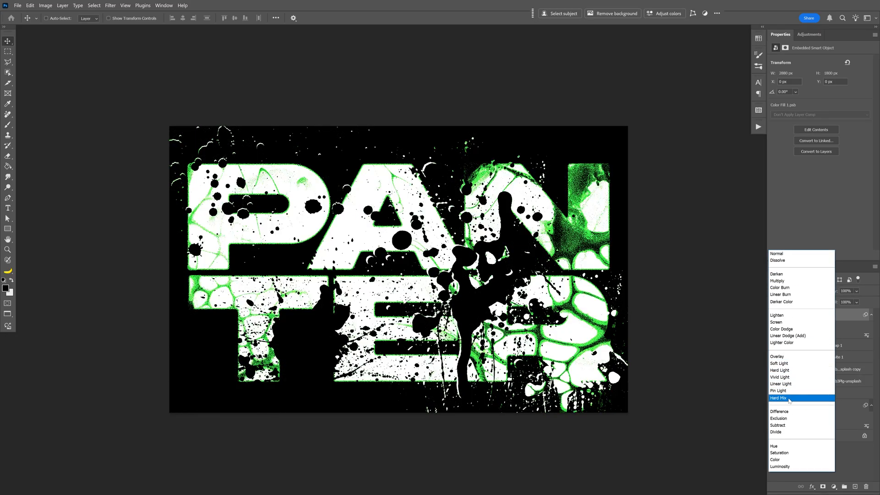
left_click(779, 398)
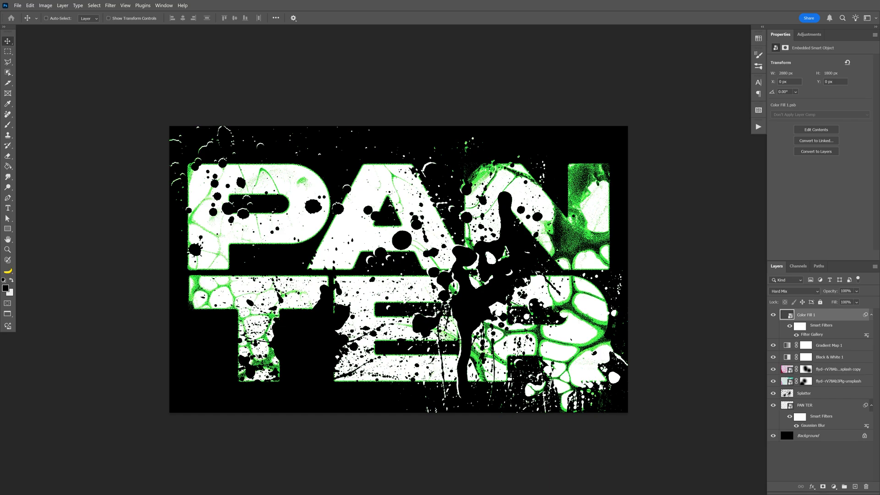